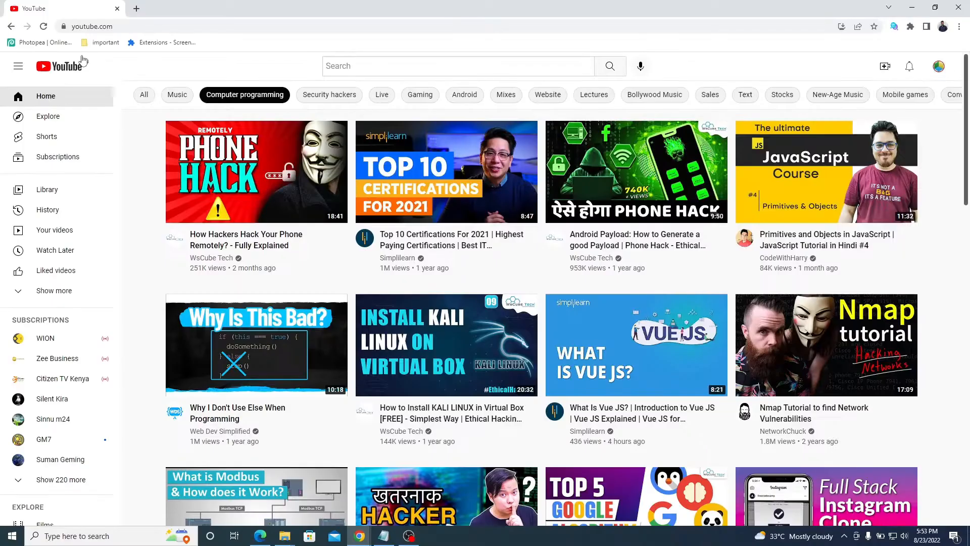
# Go to 'Your data in YouTube' from the profile avatar's account menu.
pyautogui.click(938, 66)
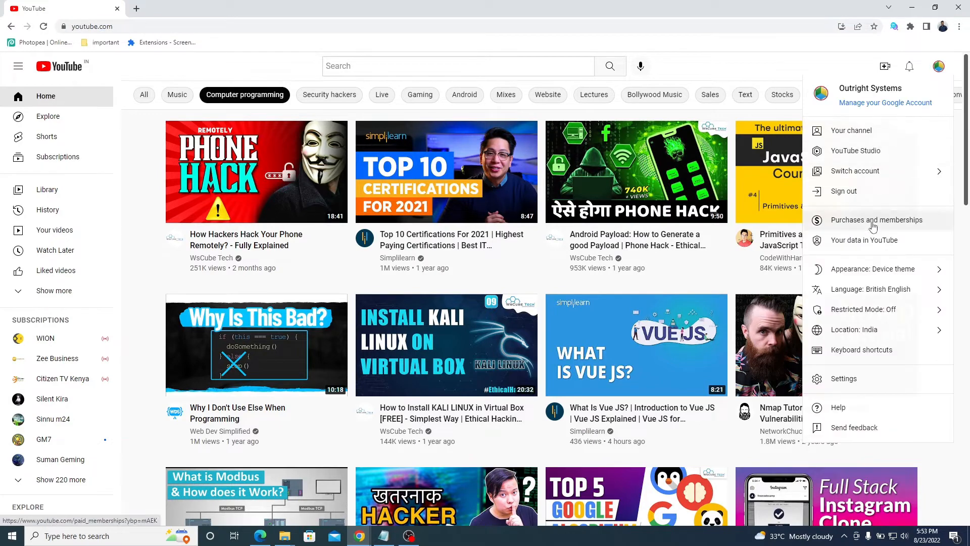
pyautogui.click(863, 241)
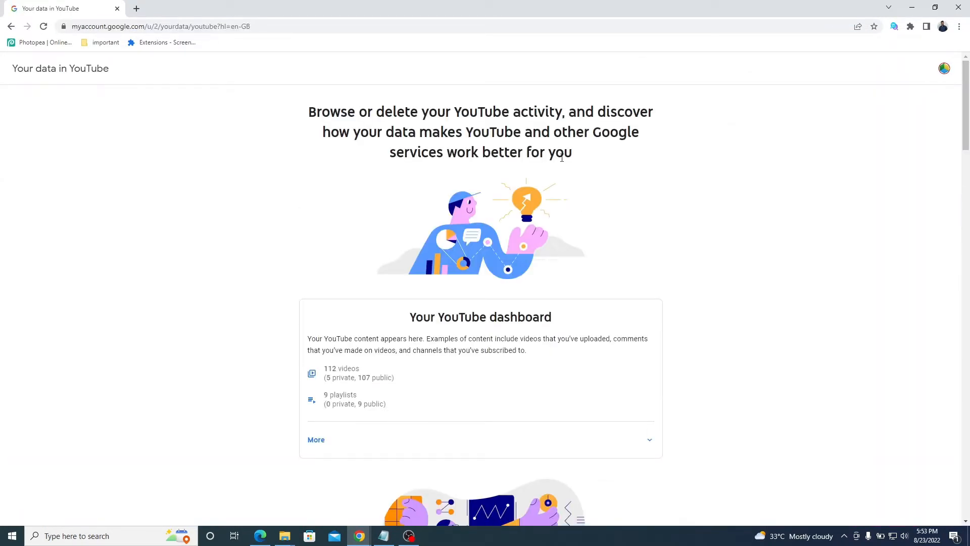
# Expand the YouTube dashboard to reveal 234 subscriptions, 38 comments and the download option.
pyautogui.scroll(-3)
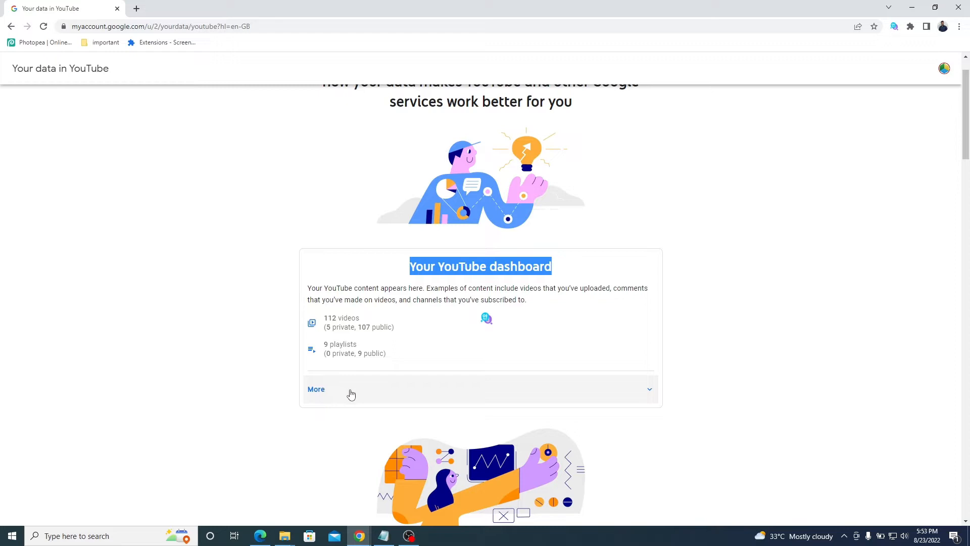
pyautogui.scroll(-3)
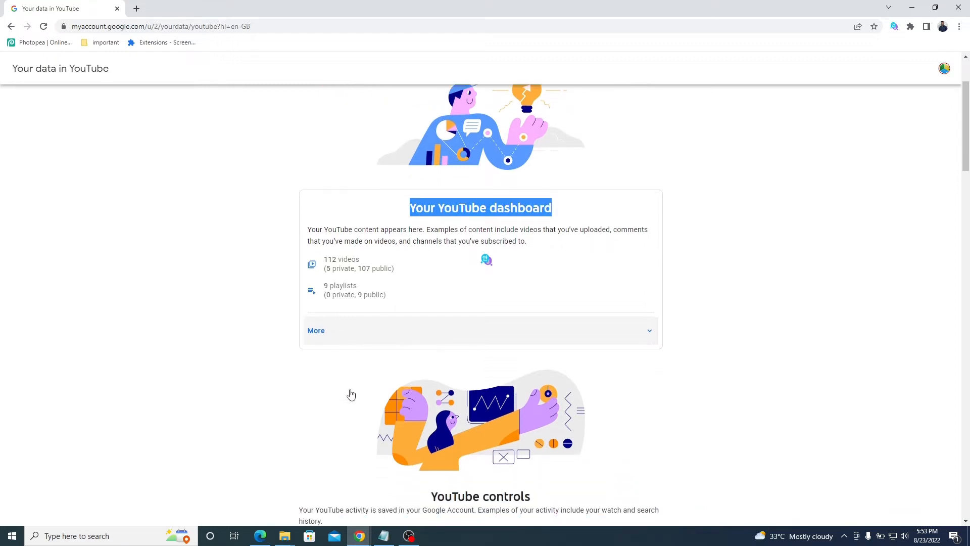
pyautogui.scroll(-3)
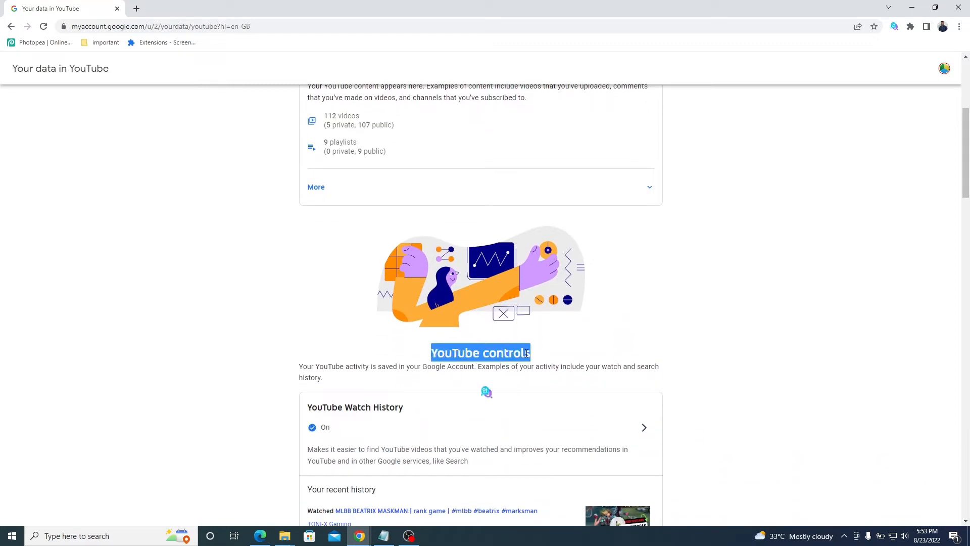
pyautogui.scroll(-3)
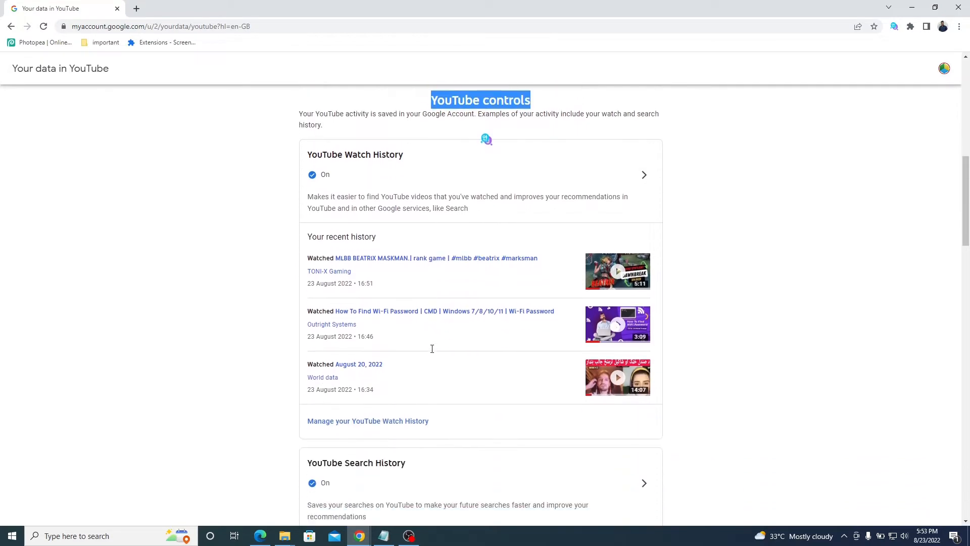
pyautogui.scroll(-3)
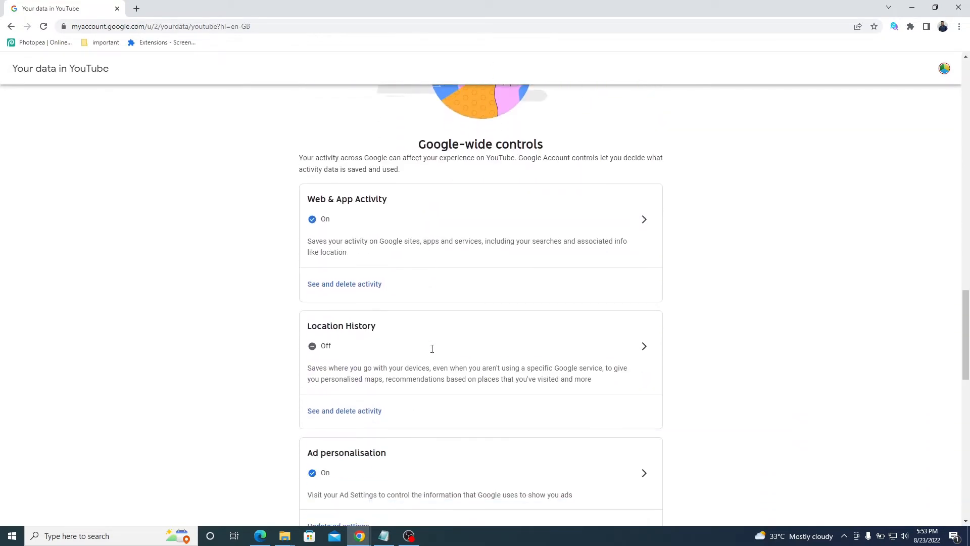
pyautogui.scroll(-3)
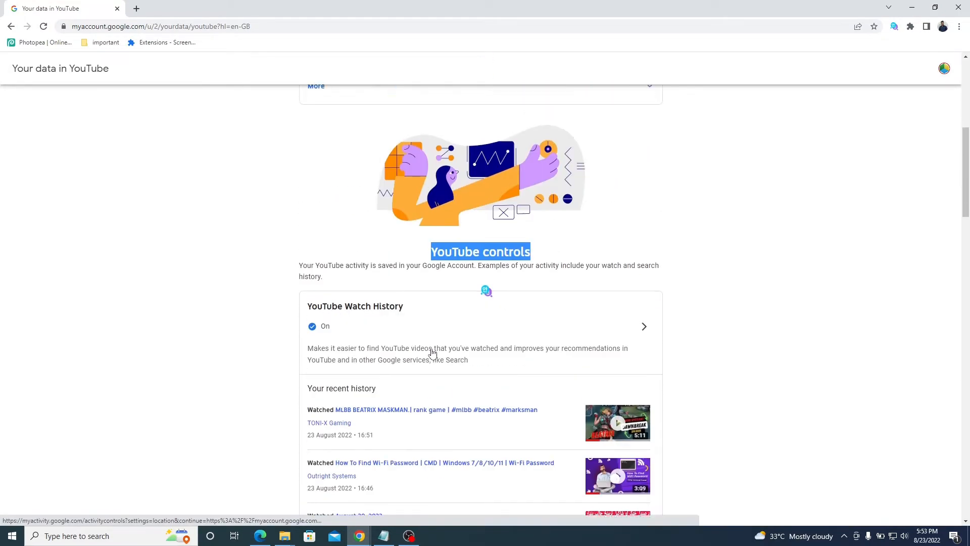
pyautogui.scroll(3)
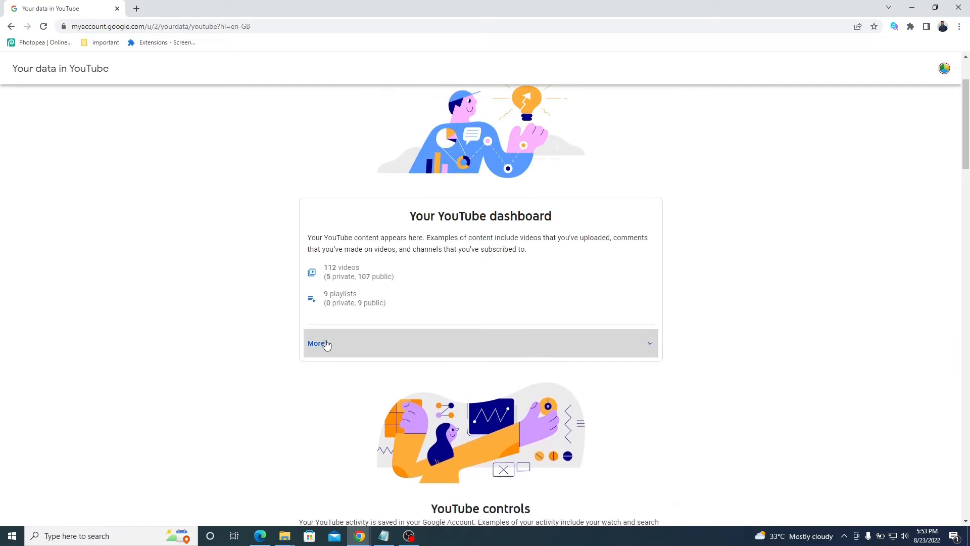
pyautogui.click(316, 344)
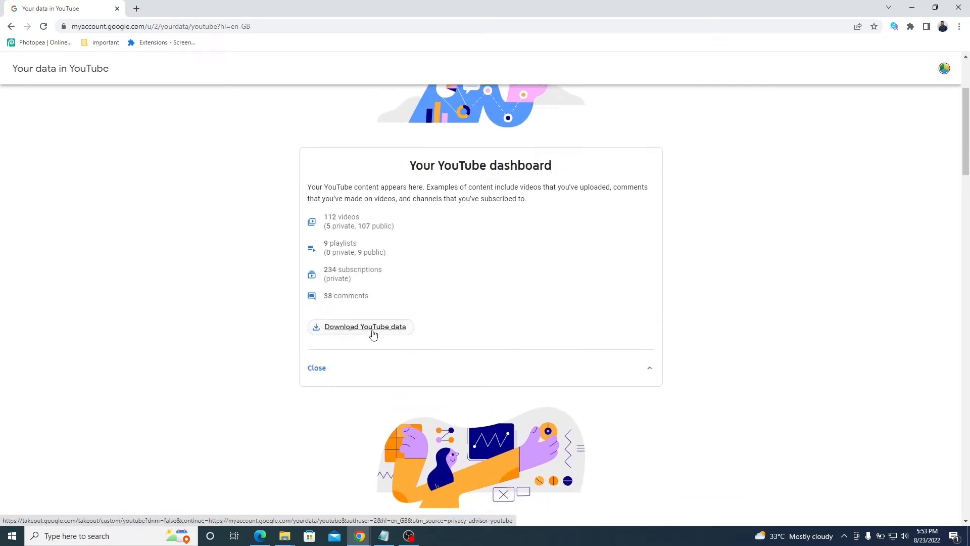
# Start a Takeout export and select only YouTube and YouTube Music (1 of 44 products).
pyautogui.click(365, 326)
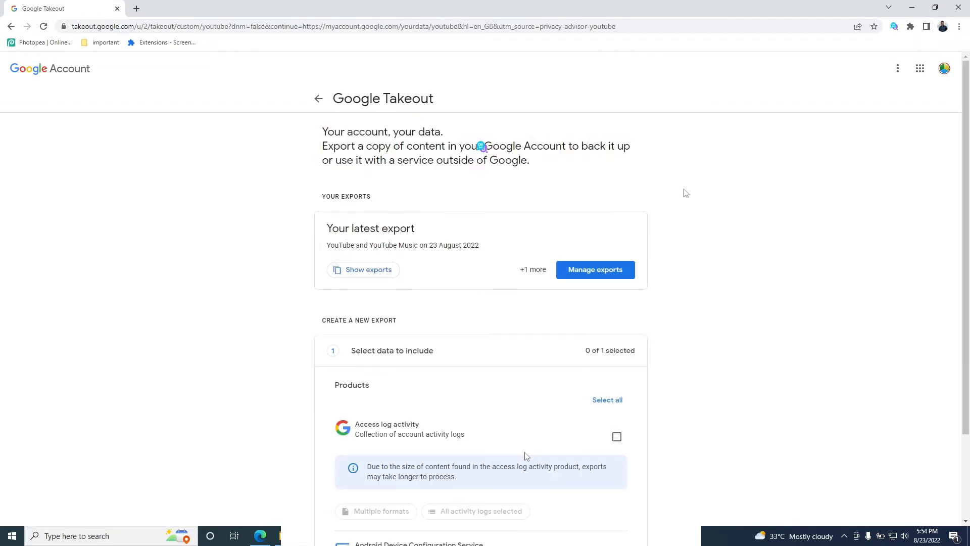
pyautogui.scroll(-3)
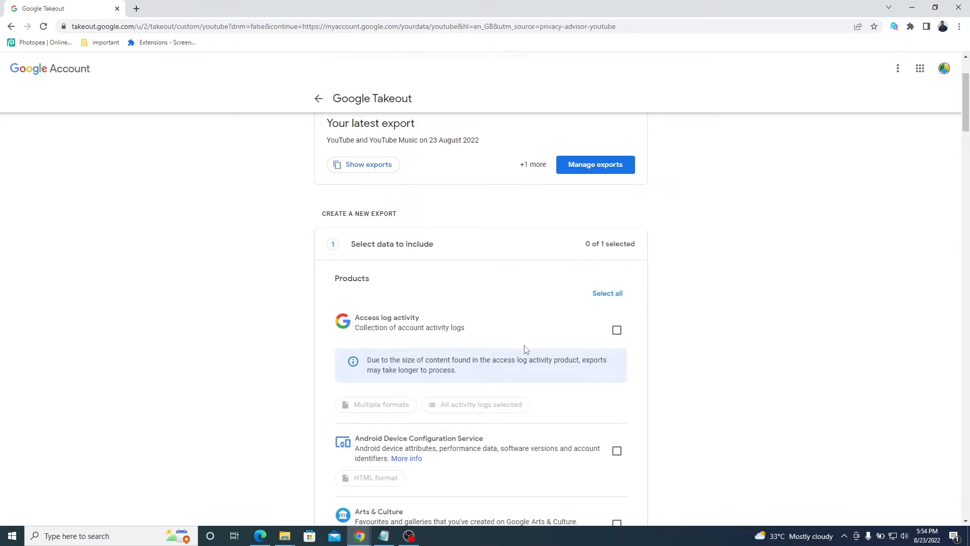
pyautogui.scroll(-3)
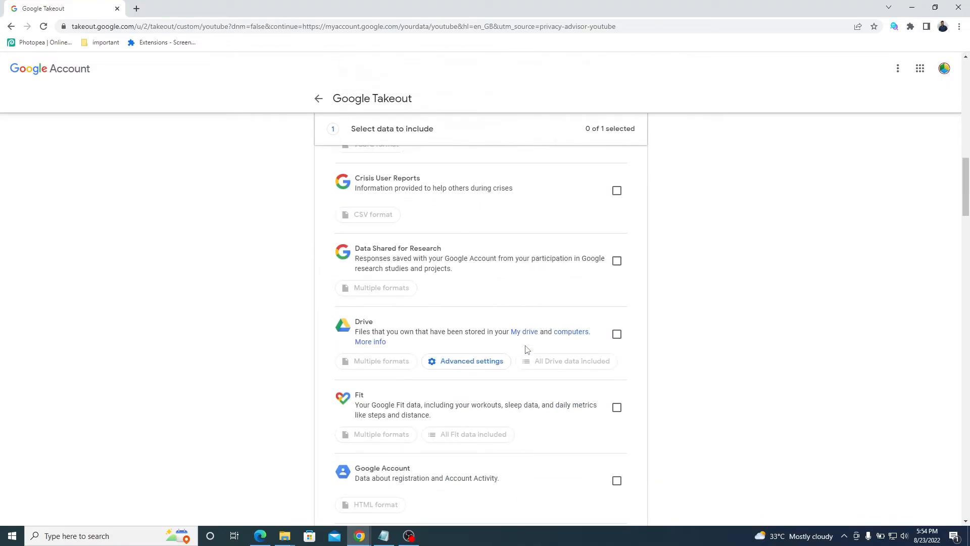
pyautogui.scroll(-3)
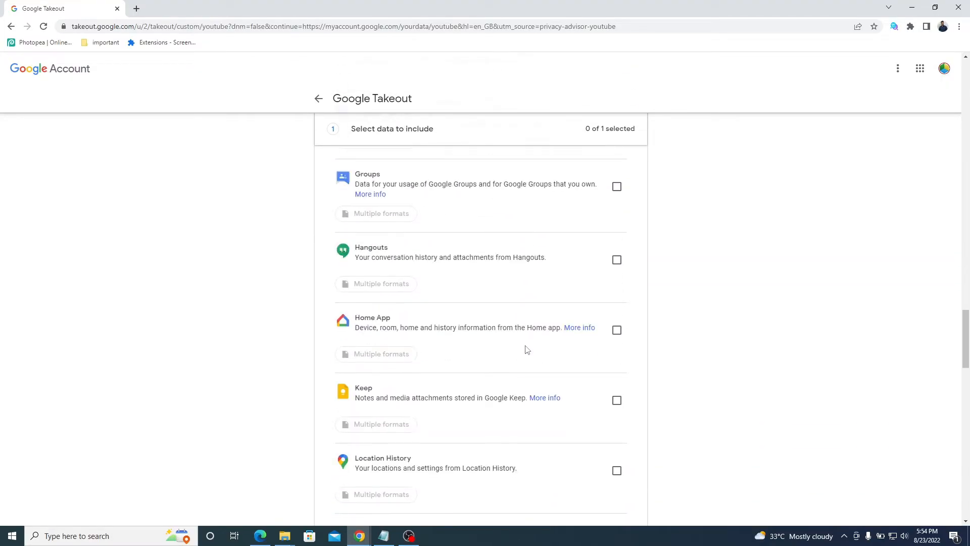
pyautogui.scroll(-3)
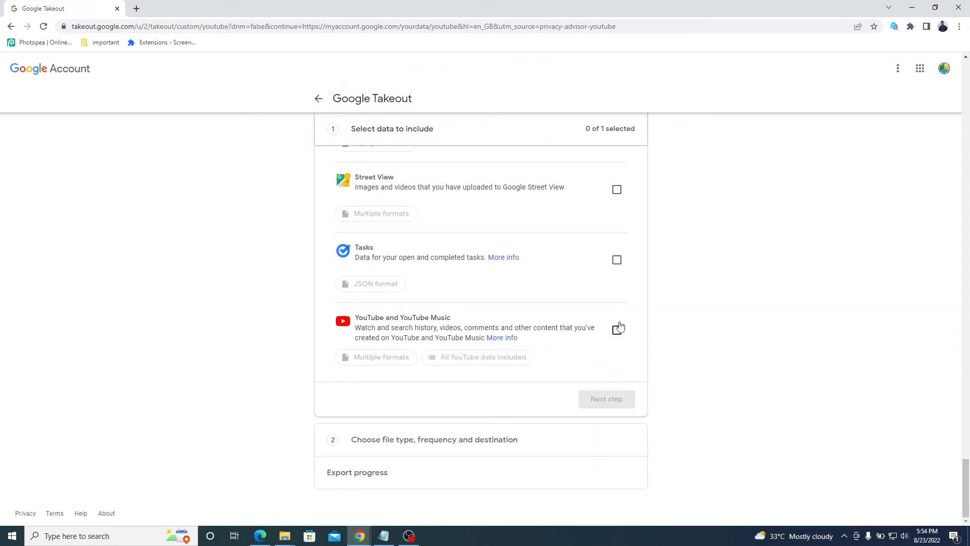
pyautogui.click(617, 330)
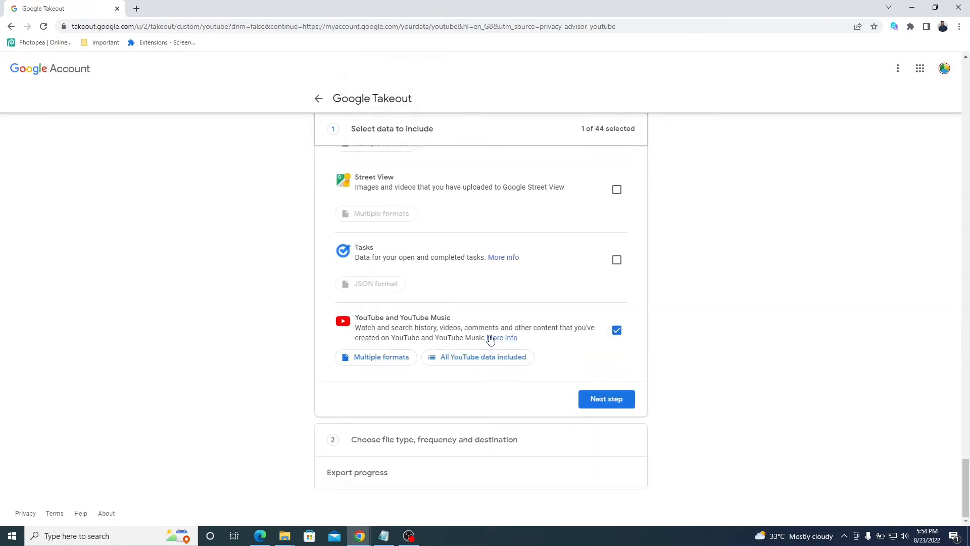
pyautogui.click(476, 357)
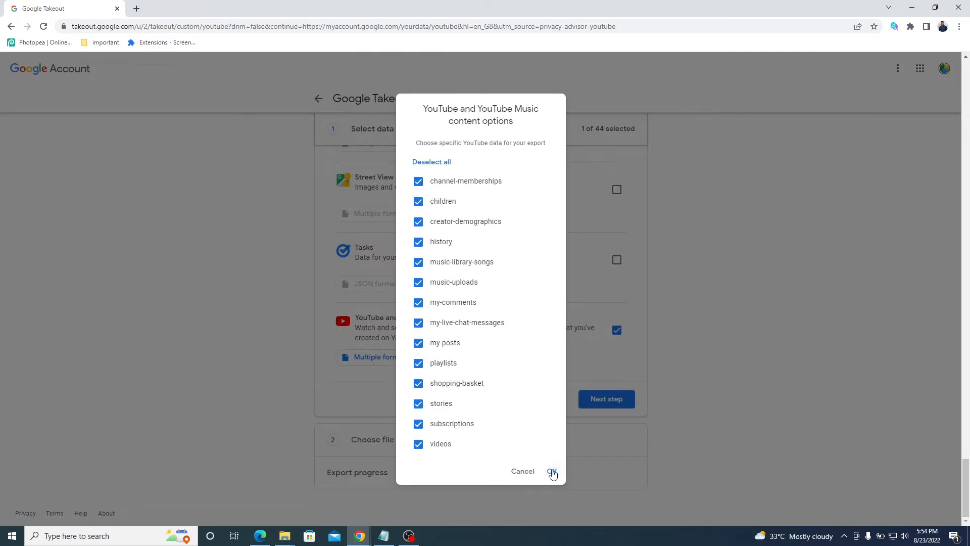
pyautogui.click(553, 471)
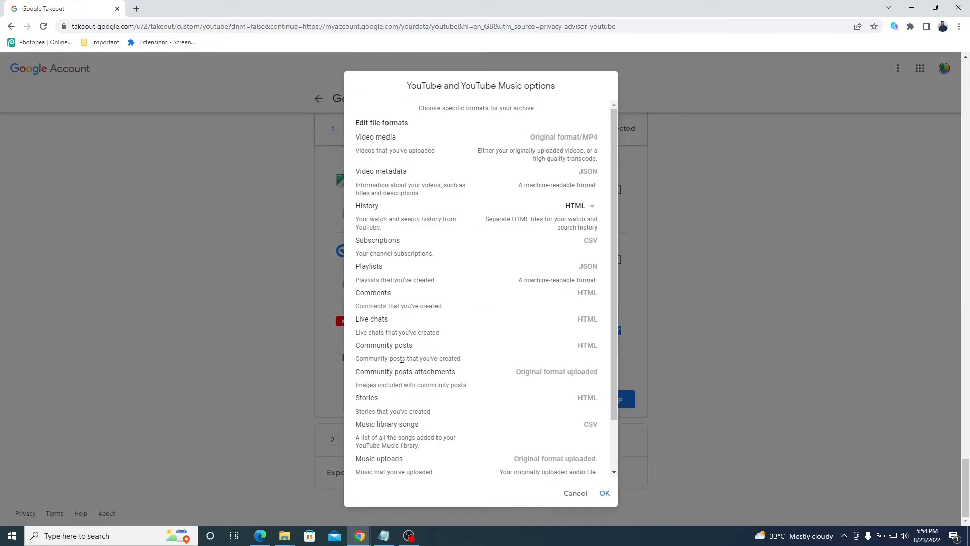
pyautogui.tripleClick(480, 85)
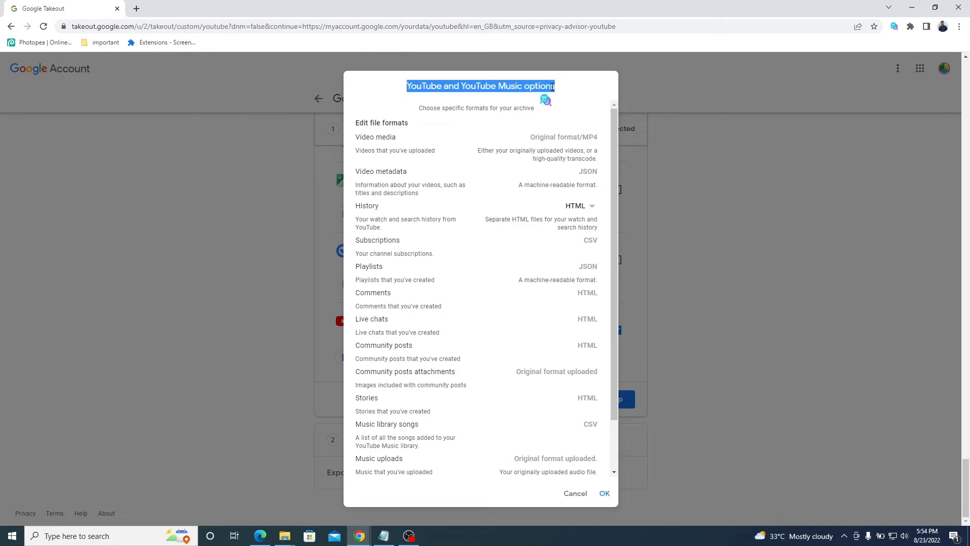
pyautogui.scroll(-3)
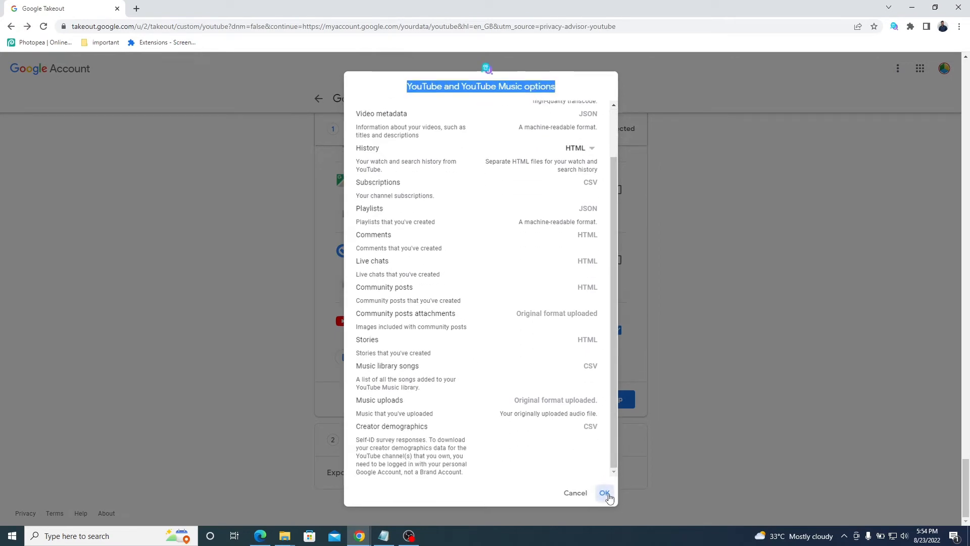
pyautogui.click(604, 493)
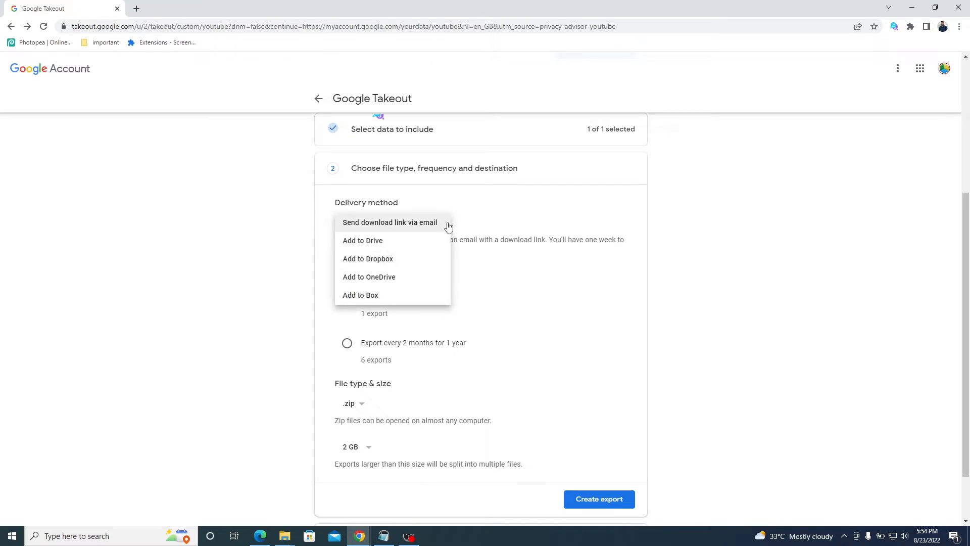
pyautogui.moveTo(680, 239)
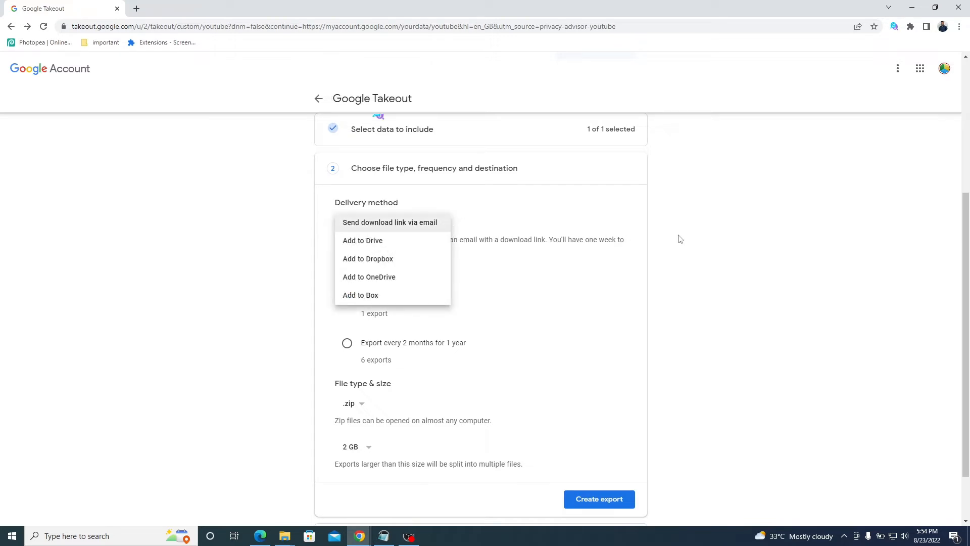
# Keep emailed download link, export once, .zip file type and 2 GB part size.
pyautogui.click(390, 223)
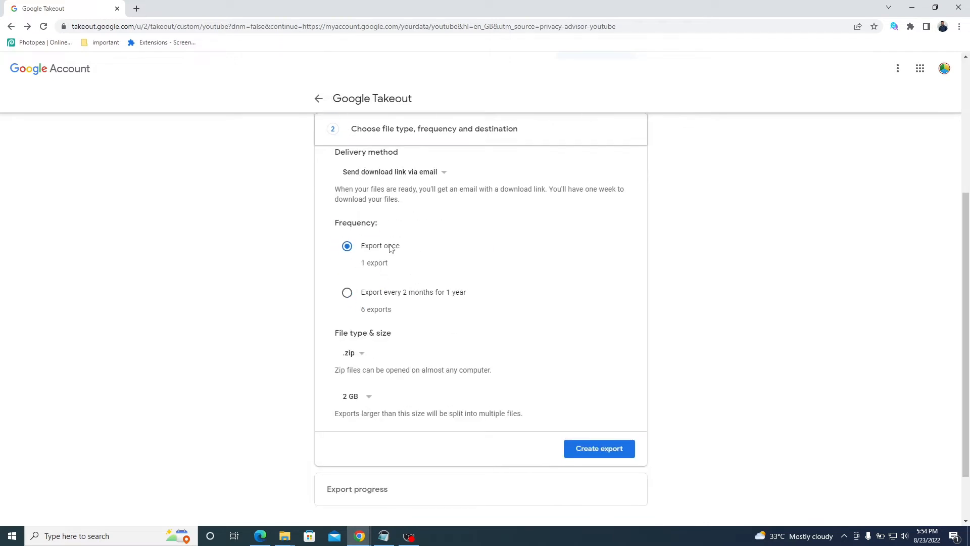
pyautogui.click(353, 353)
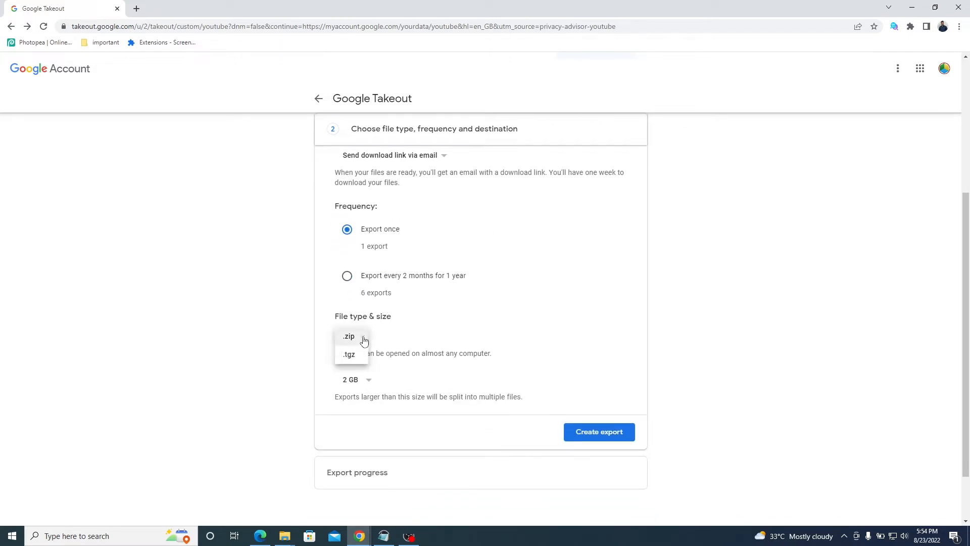
pyautogui.click(348, 336)
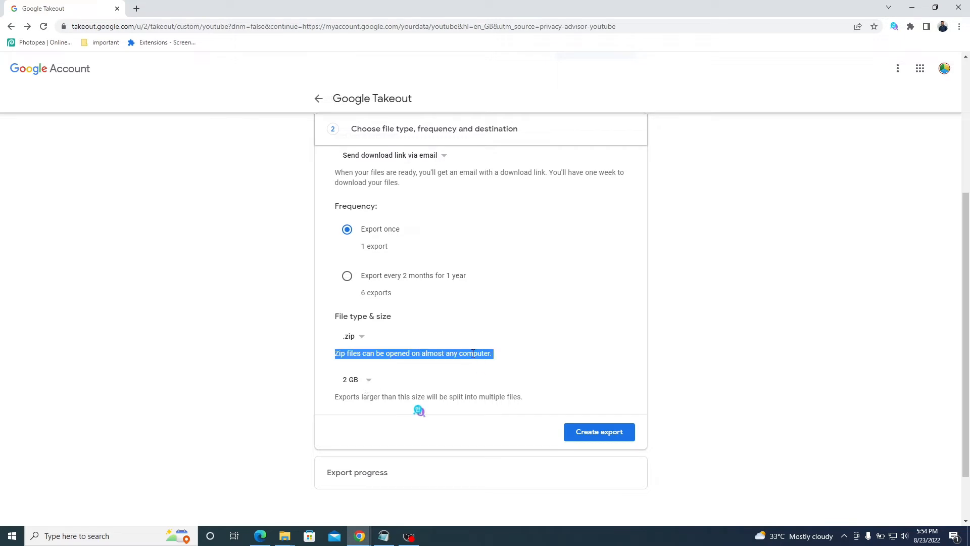
pyautogui.click(353, 379)
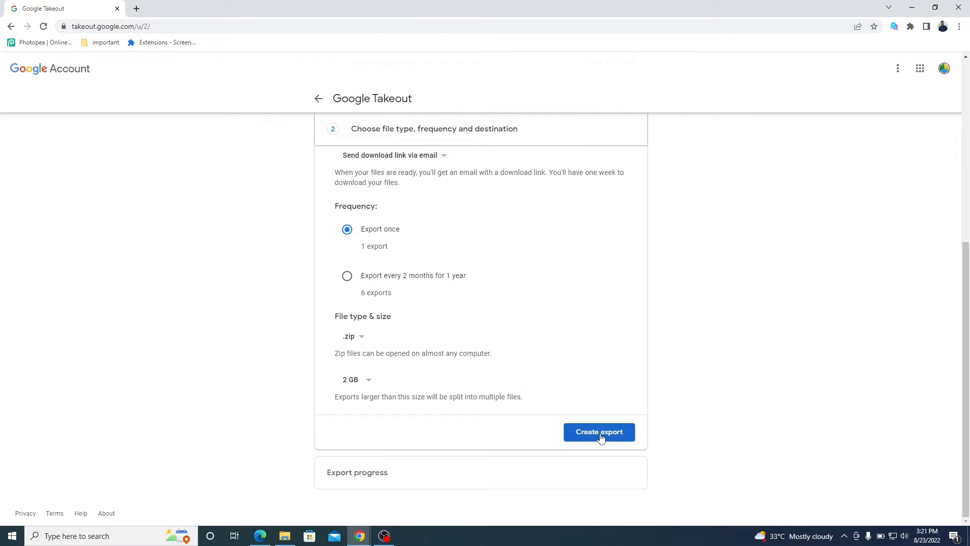
# Create the export and go to the manage exports page while it runs.
pyautogui.click(598, 432)
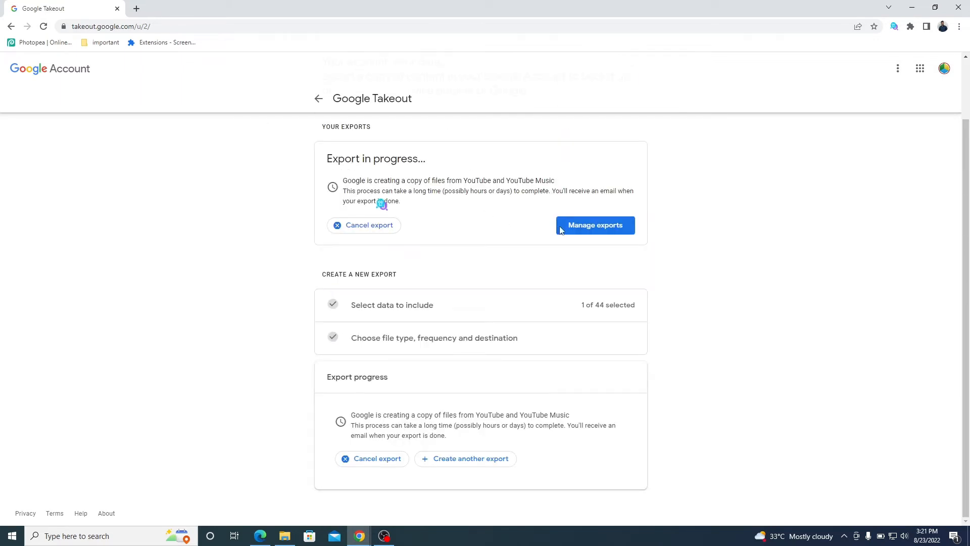
pyautogui.click(594, 224)
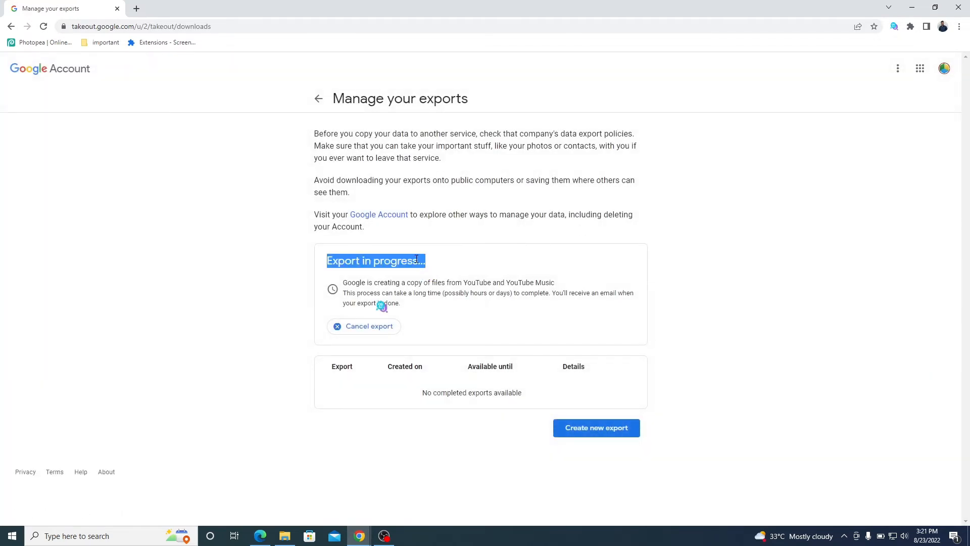
pyautogui.moveTo(524, 262)
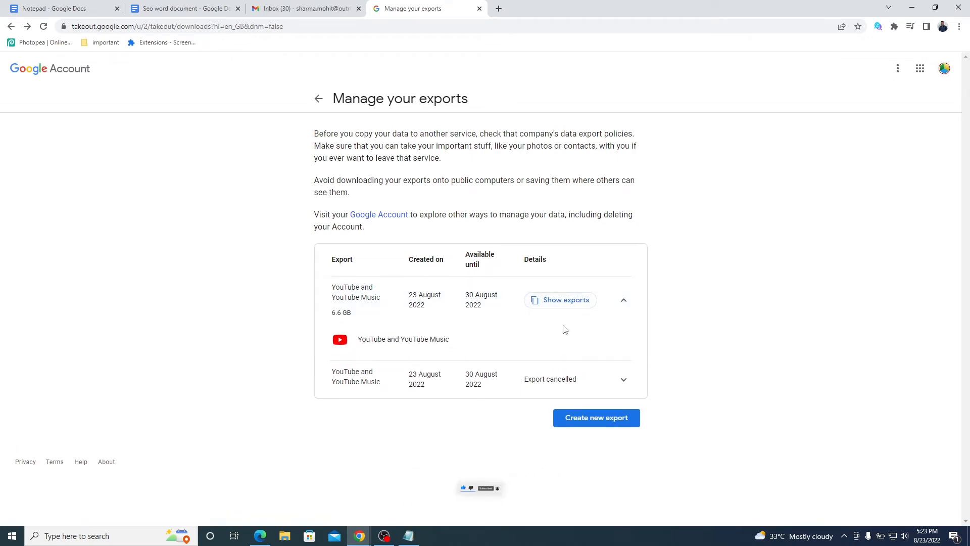
# Show the finished 6.6 GB export's parts, start Part 1 and verify identity with the password.
pyautogui.click(563, 299)
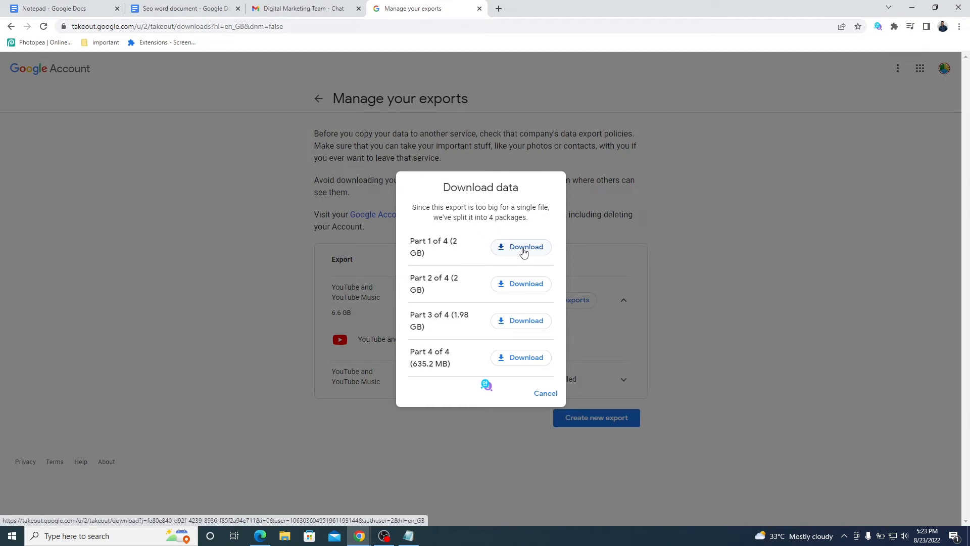
pyautogui.click(525, 247)
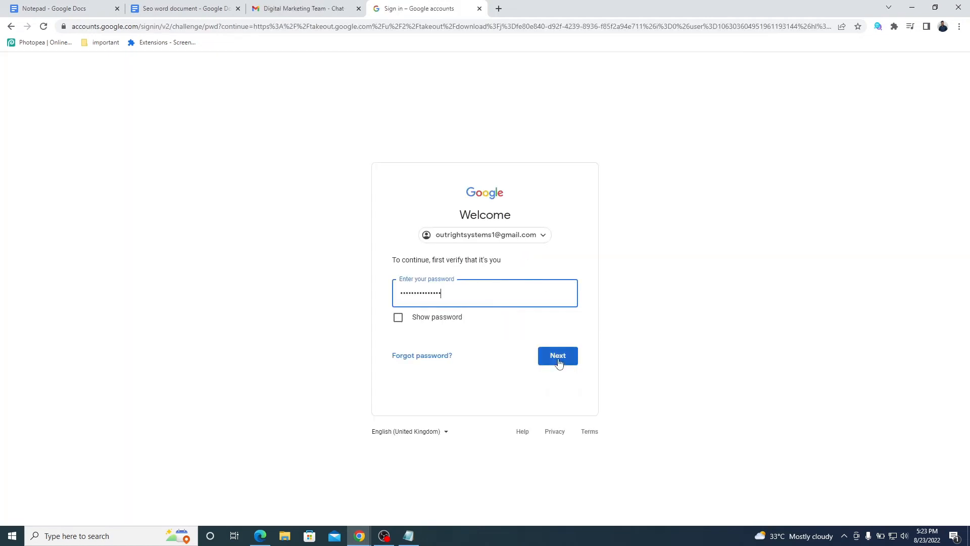
pyautogui.click(556, 354)
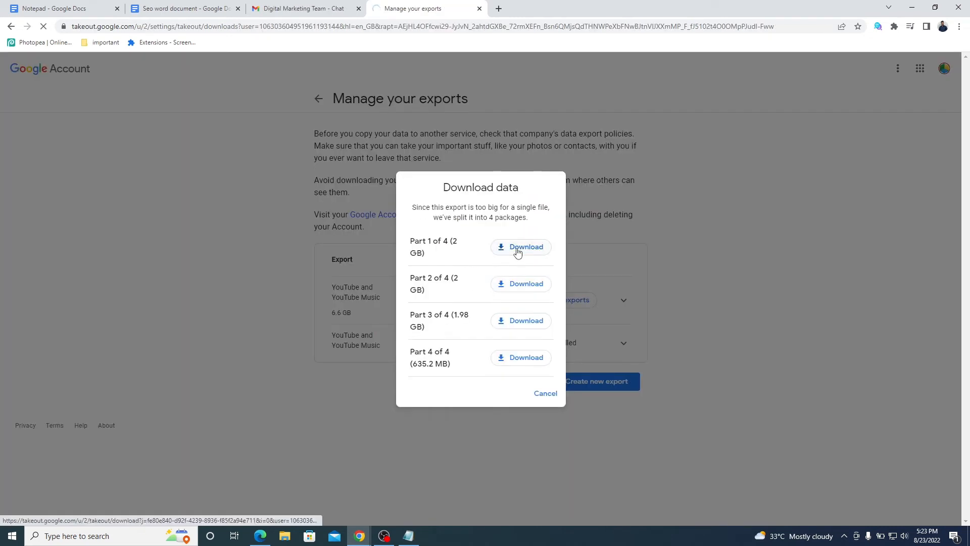
# Download Part 1, Part 2, Part 3 and Part 4 of the export as zip files.
pyautogui.click(519, 247)
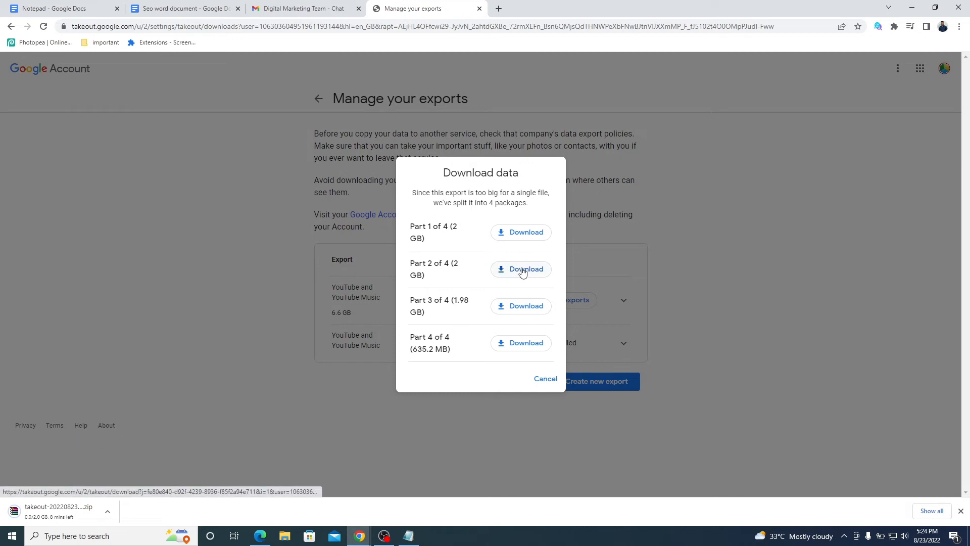
pyautogui.click(520, 232)
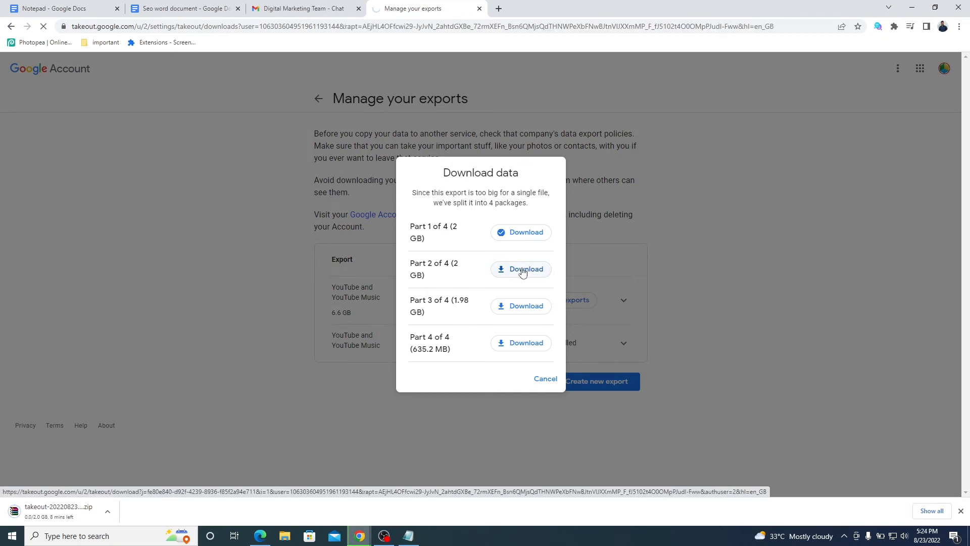
pyautogui.click(526, 268)
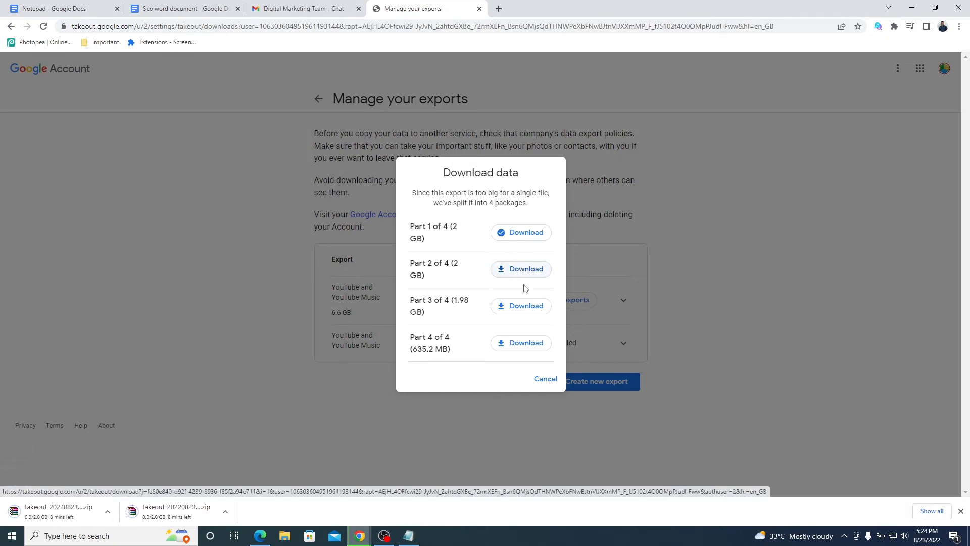
pyautogui.click(520, 305)
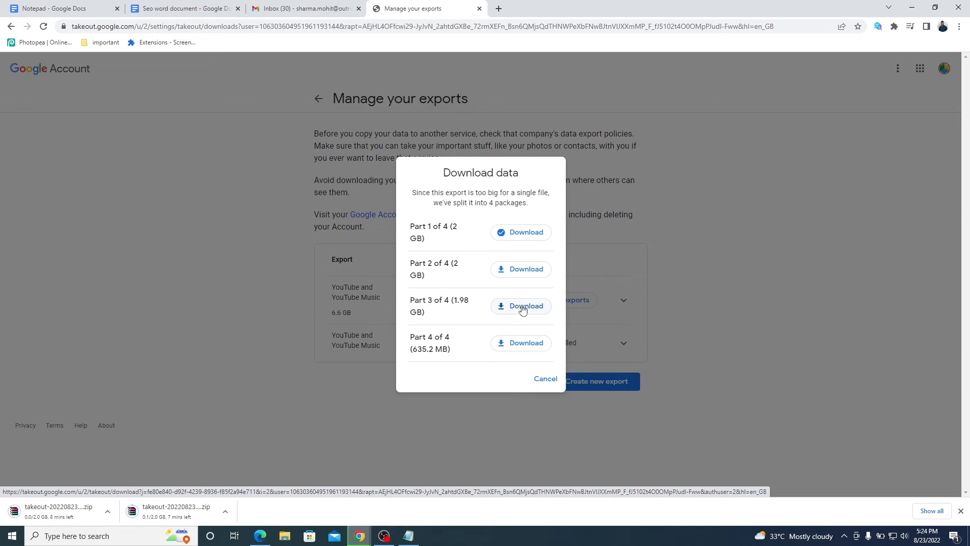
pyautogui.click(500, 269)
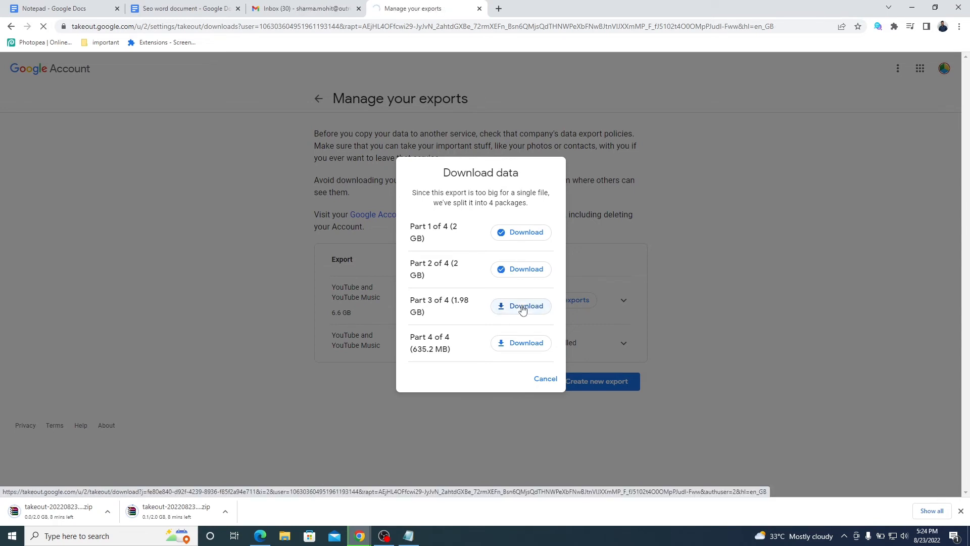
pyautogui.click(525, 305)
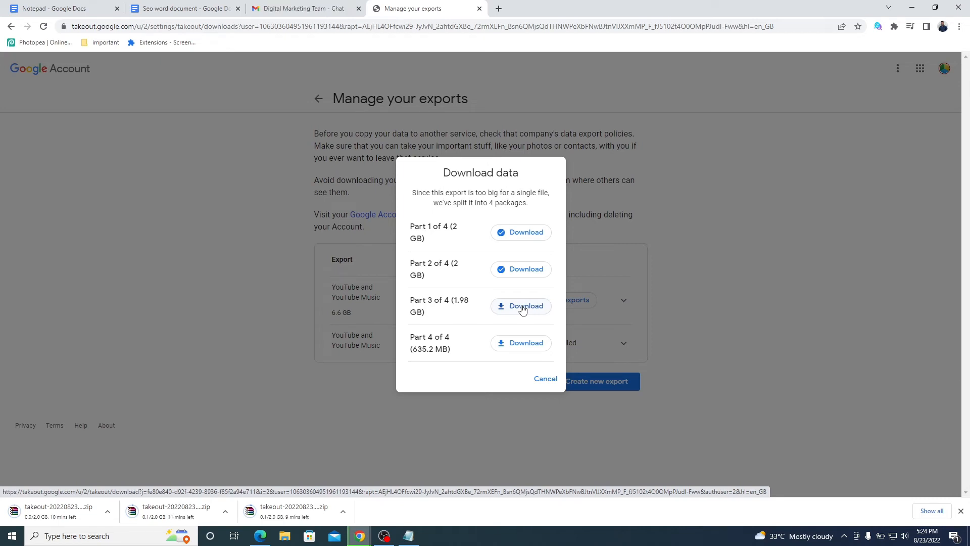
pyautogui.click(521, 305)
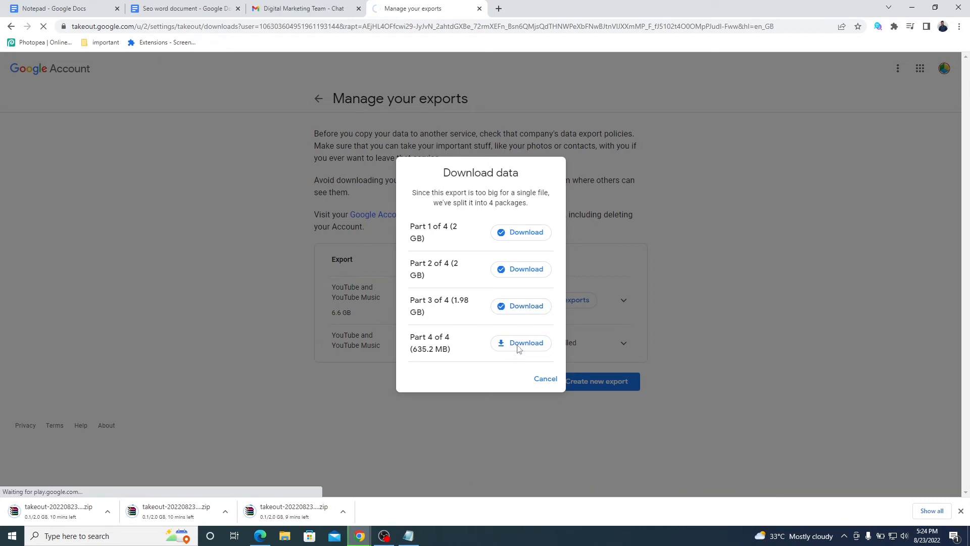
pyautogui.click(525, 342)
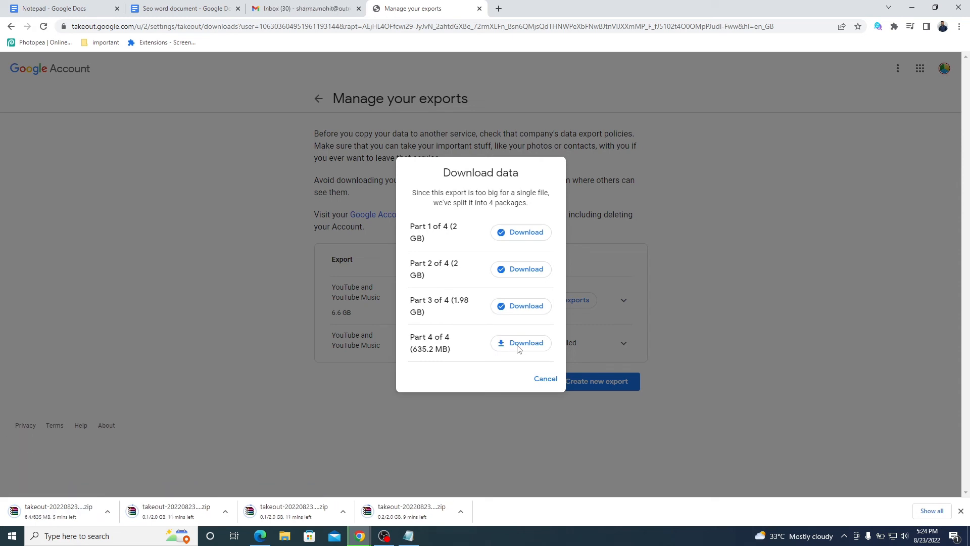
# In File Explorer's Downloads, extract the -003 takeout zip into its own folder.
pyautogui.write('downlo')
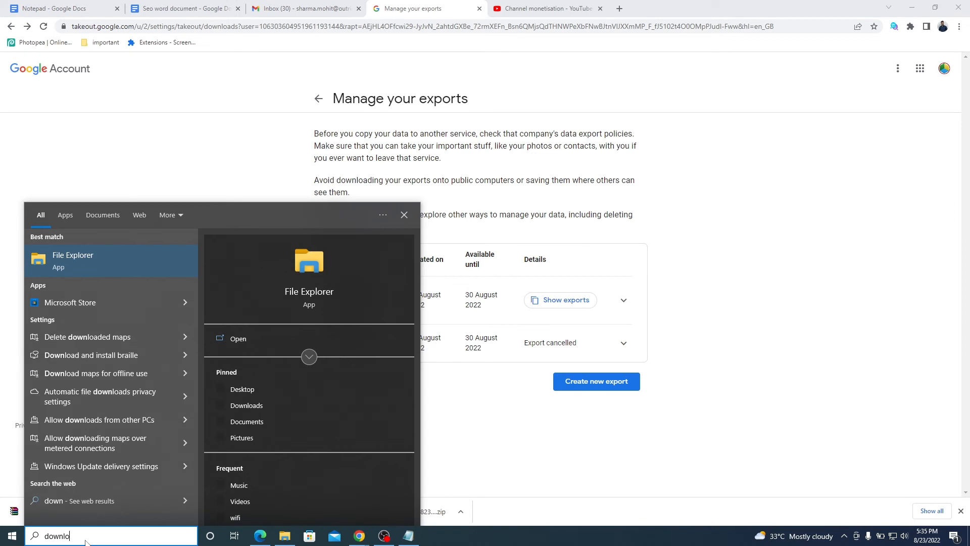
pyautogui.click(73, 260)
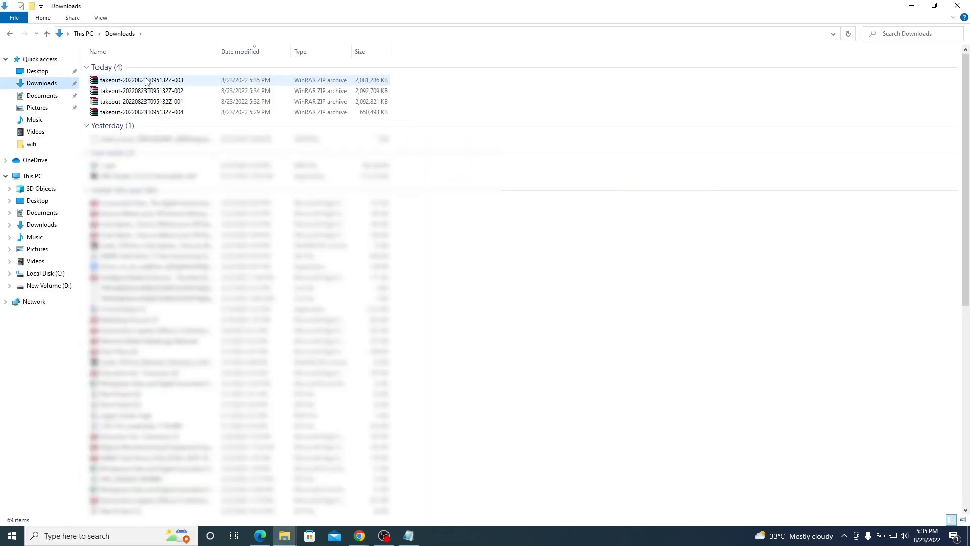
pyautogui.click(140, 80)
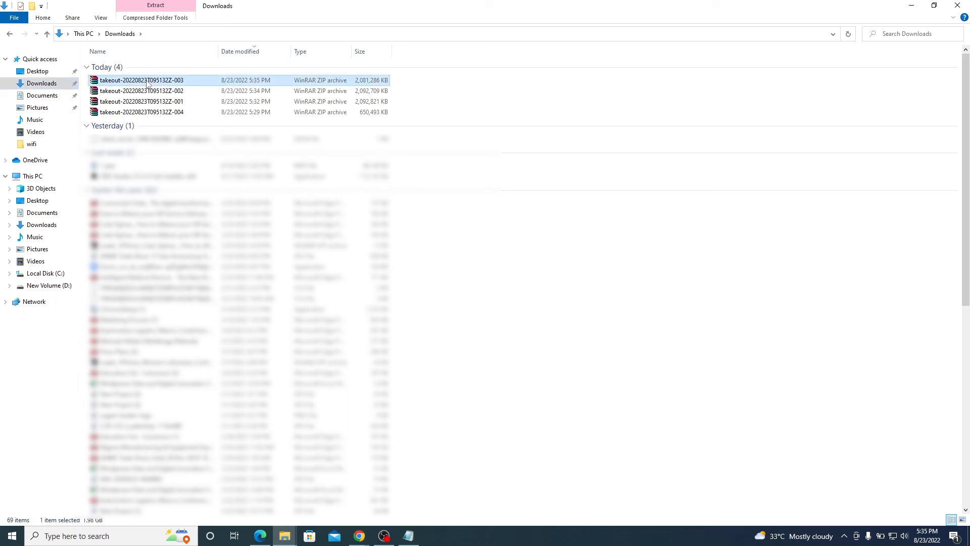
pyautogui.rightClick(141, 80)
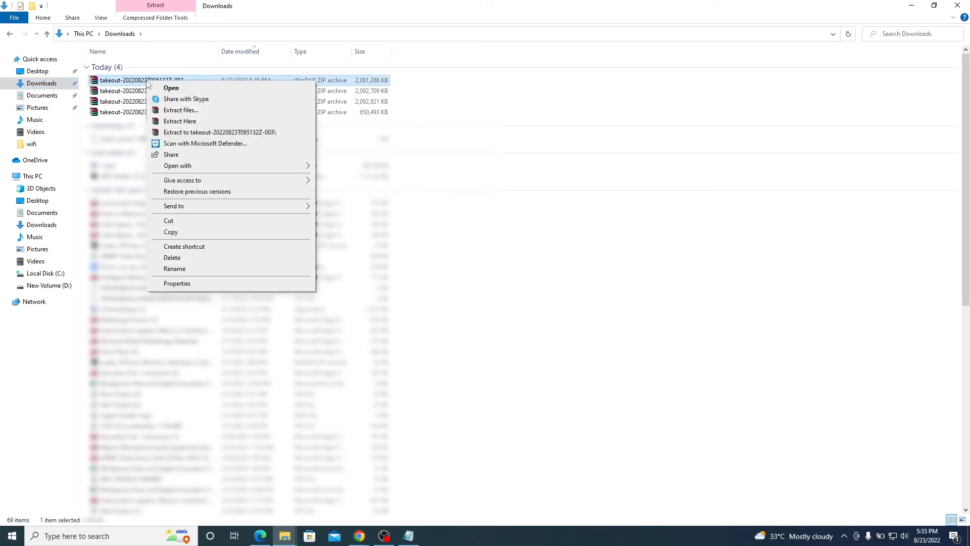
pyautogui.moveTo(176, 135)
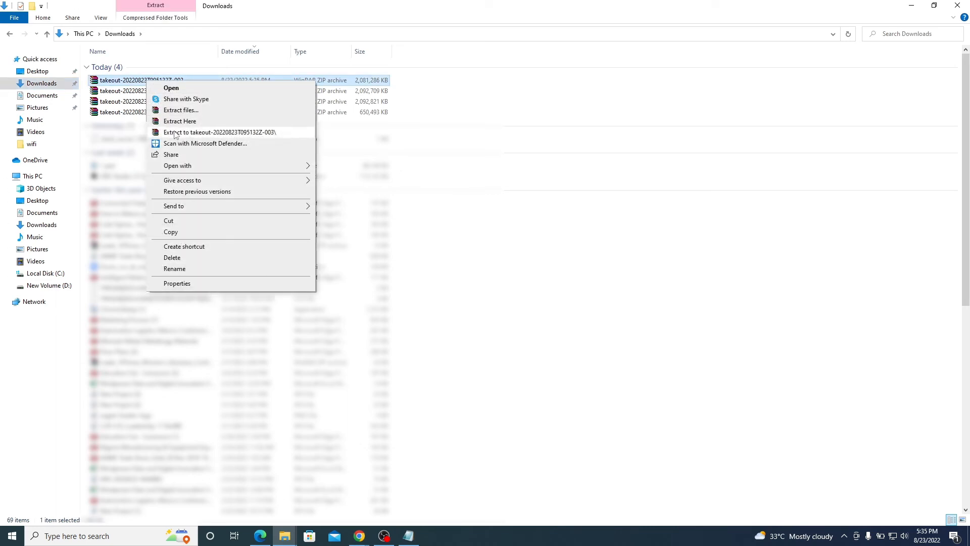
pyautogui.click(220, 132)
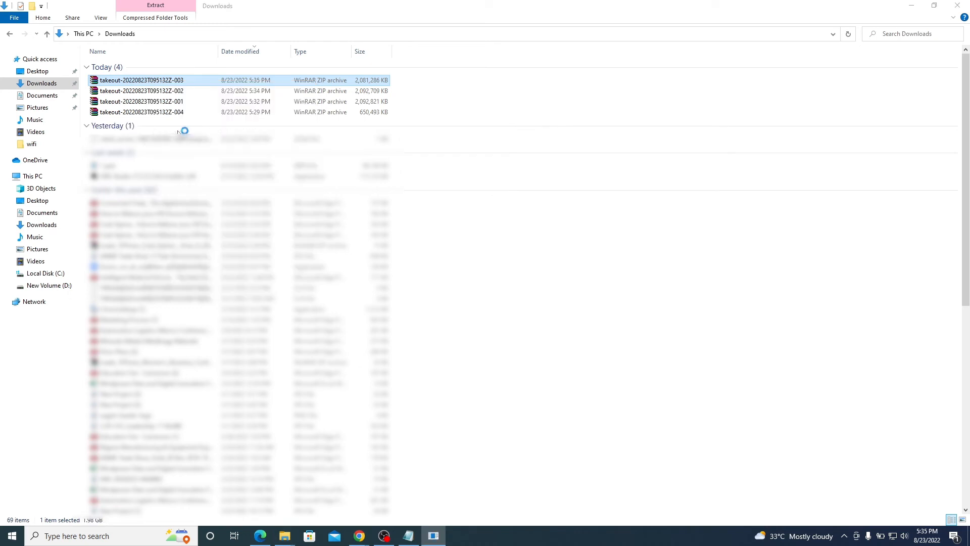
# Browse the extracted folder to YouTube and YouTube Music > videos and select the first video.
pyautogui.click(156, 8)
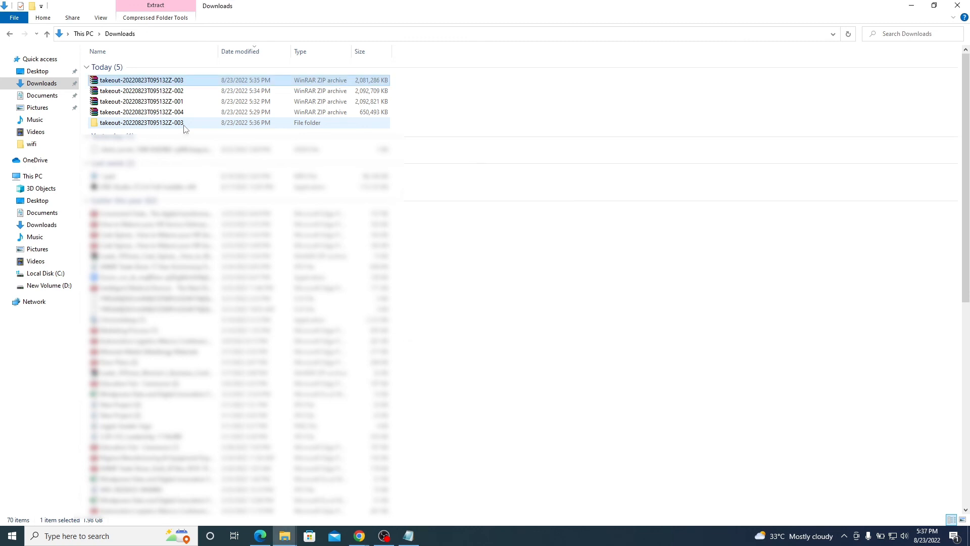
pyautogui.doubleClick(141, 123)
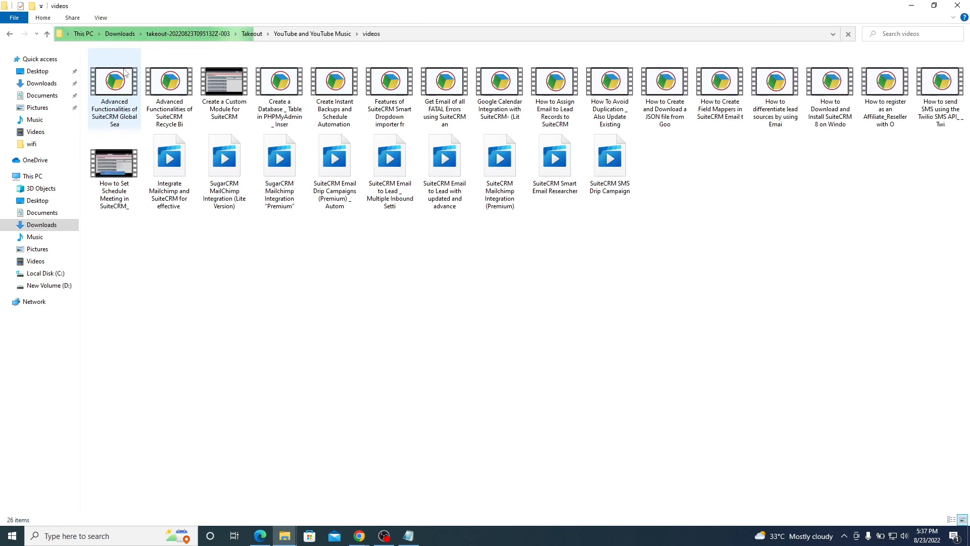
pyautogui.click(115, 81)
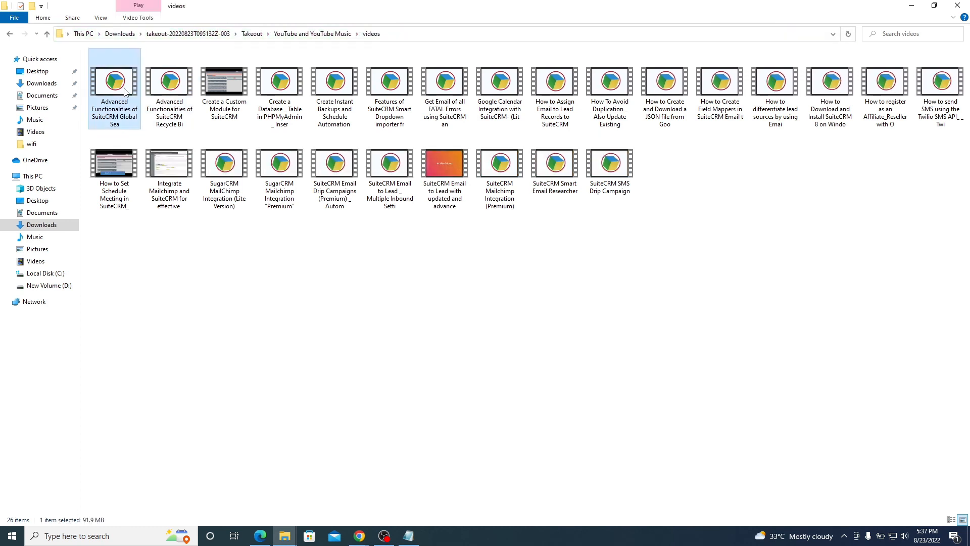